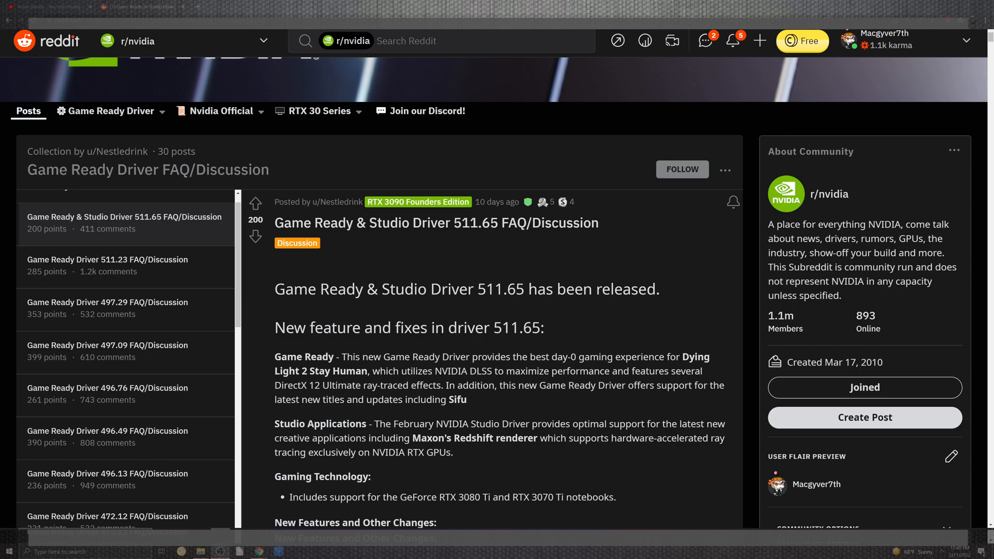
scroll("down", 3)
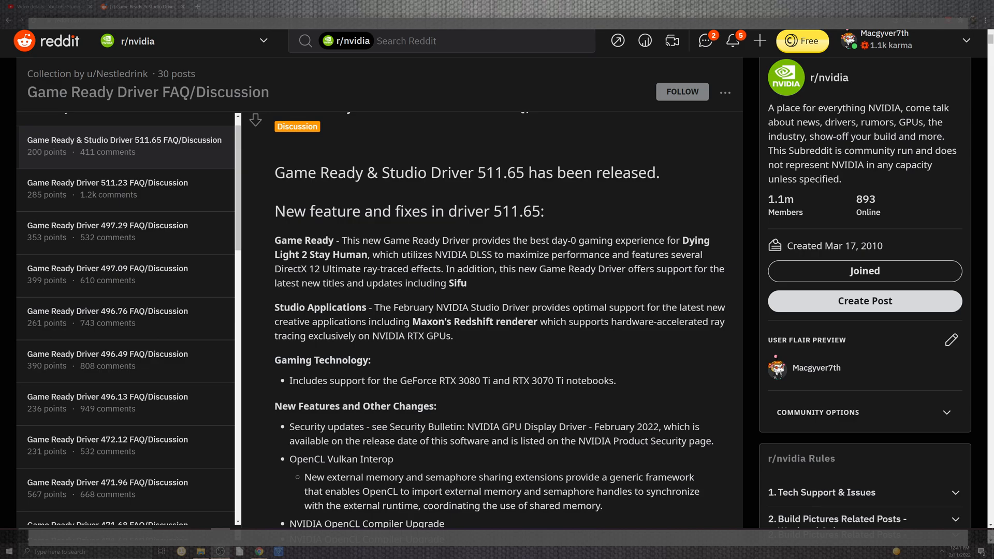
scroll("down", 3)
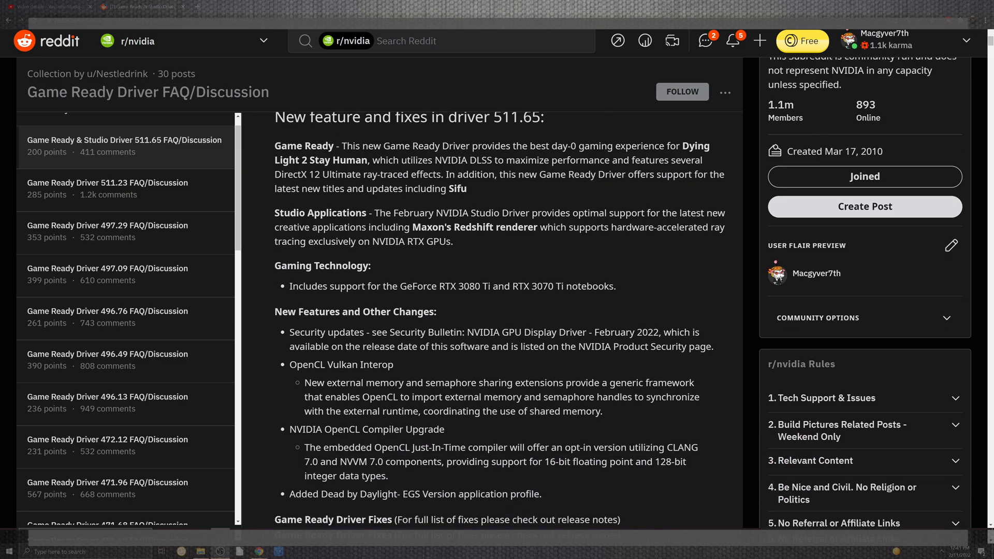
scroll("down", 3)
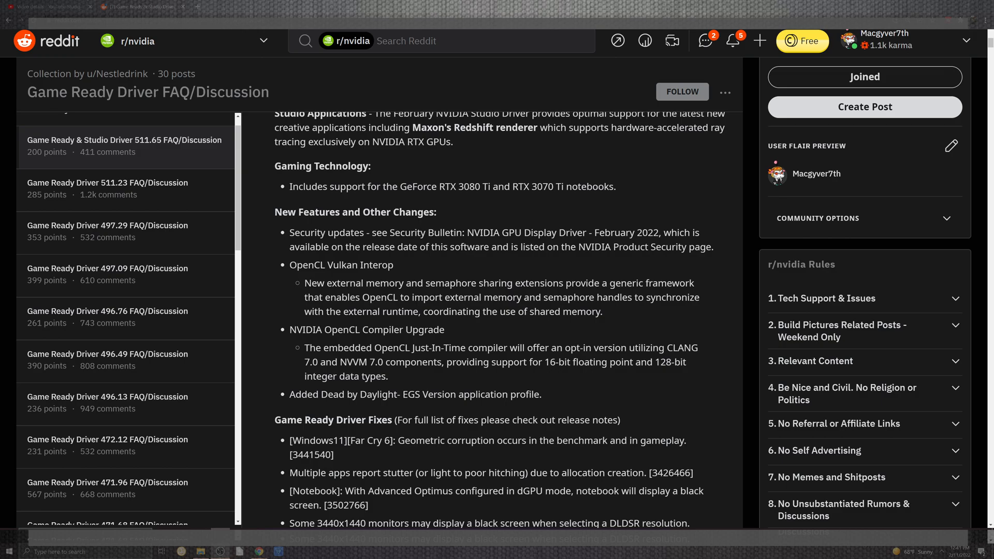
scroll("down", 3)
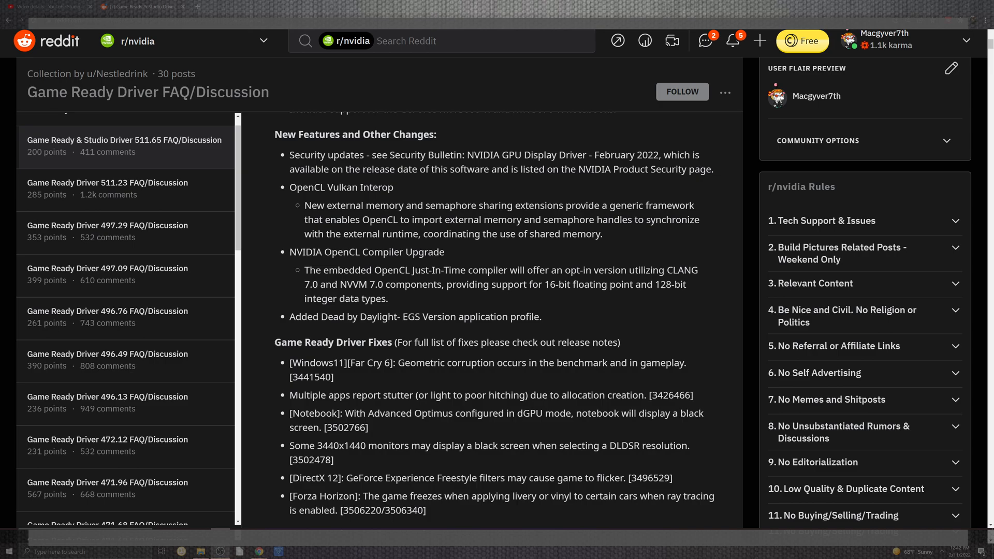
scroll("down", 3)
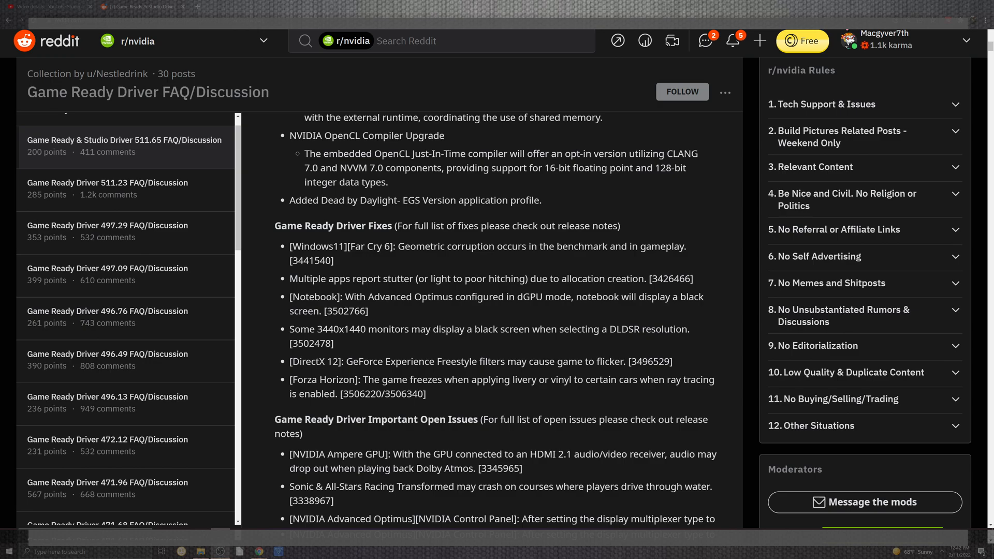
scroll("down", 3)
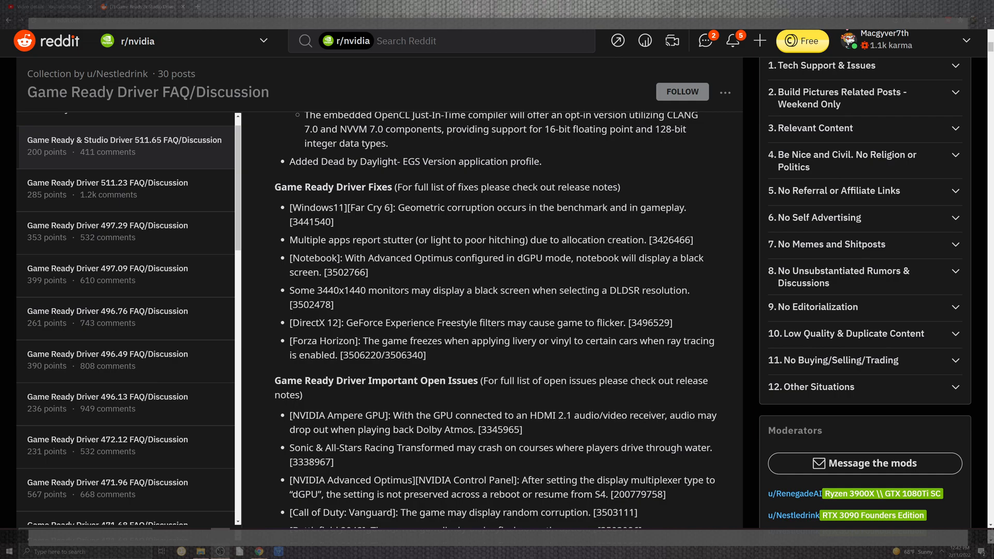
scroll("down", 3)
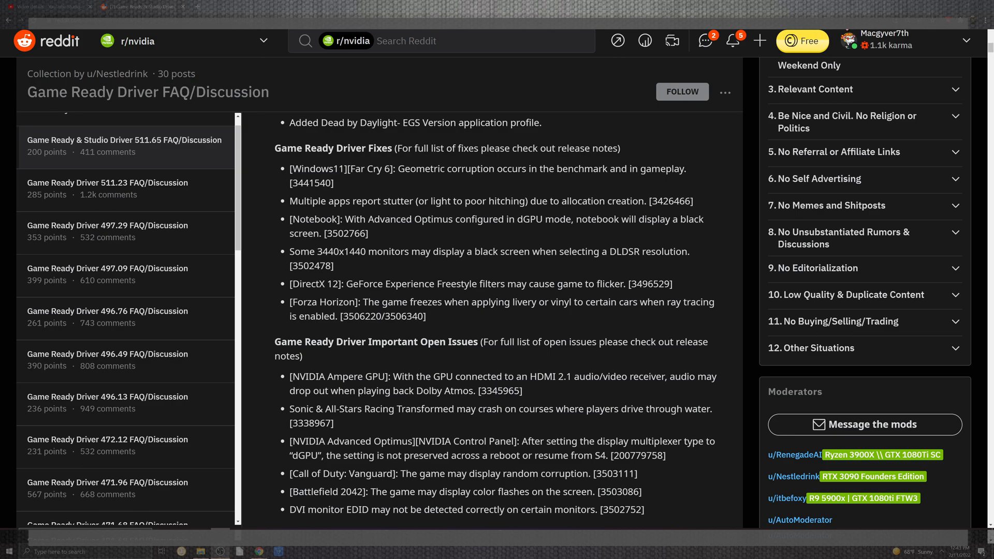
scroll("down", 3)
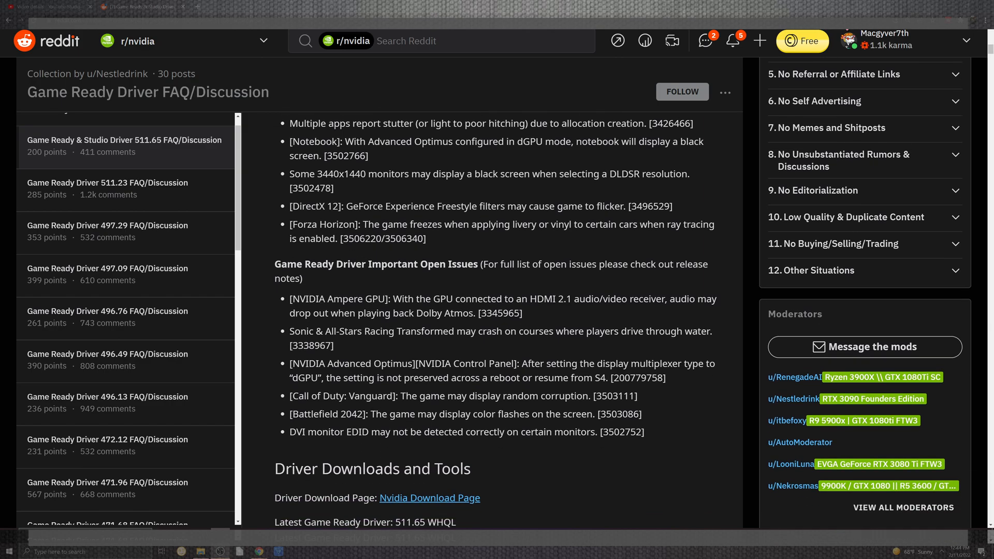